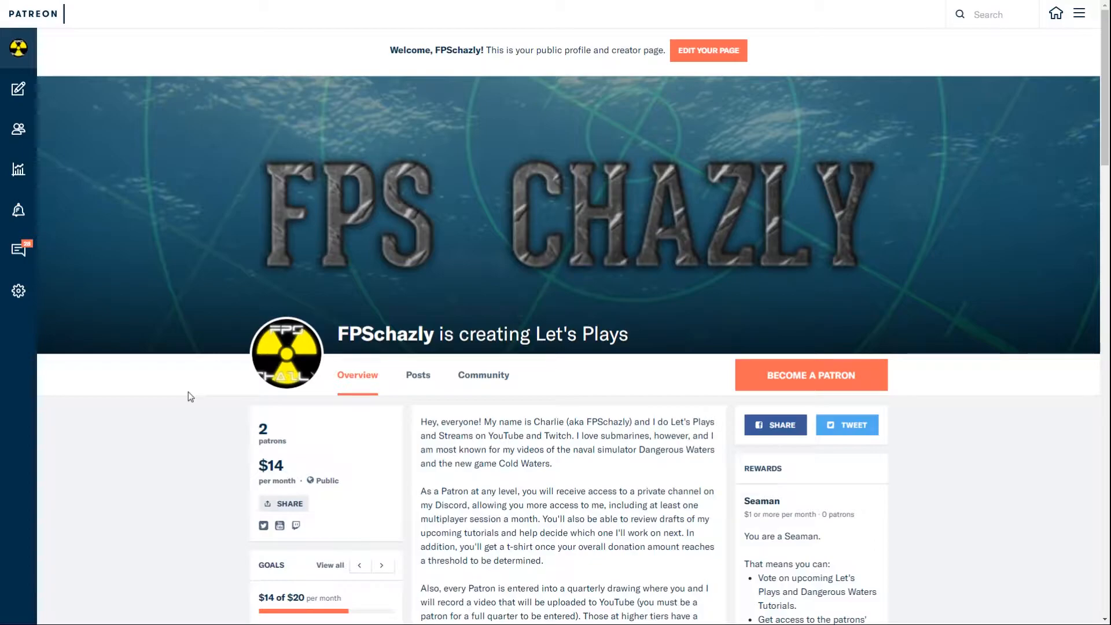
- Scroll the FPSchazly page down to the overview text and the Seaman reward tier
{"action": "scroll", "scroll_direction": "down", "scroll_amount": 3}
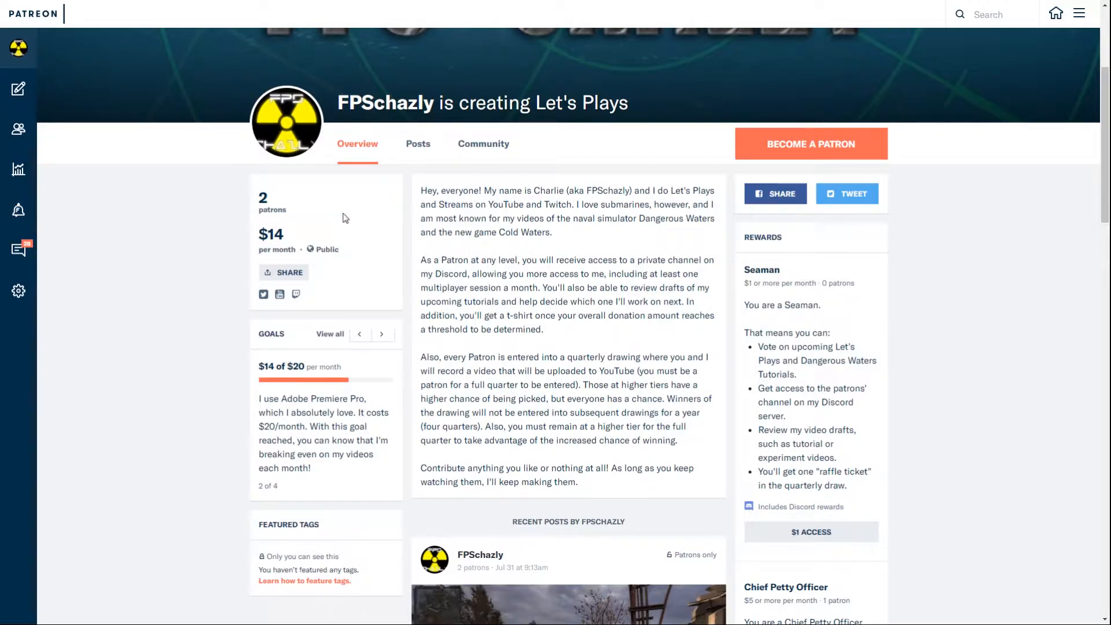
{"action": "mouse_move", "coordinate": [368, 224]}
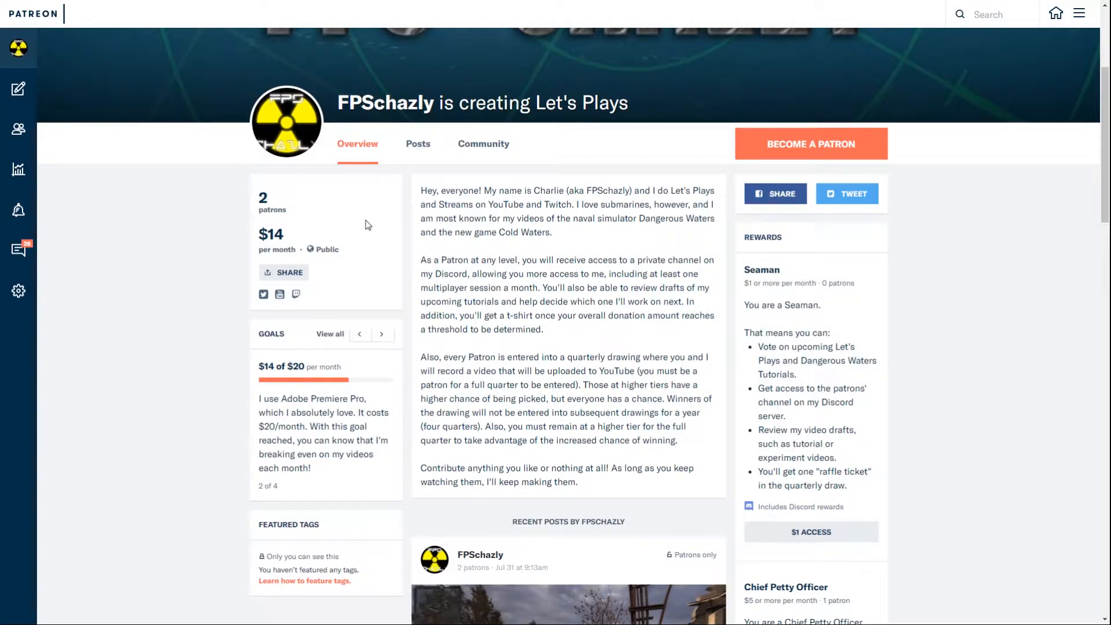
{"action": "mouse_move", "coordinate": [382, 223]}
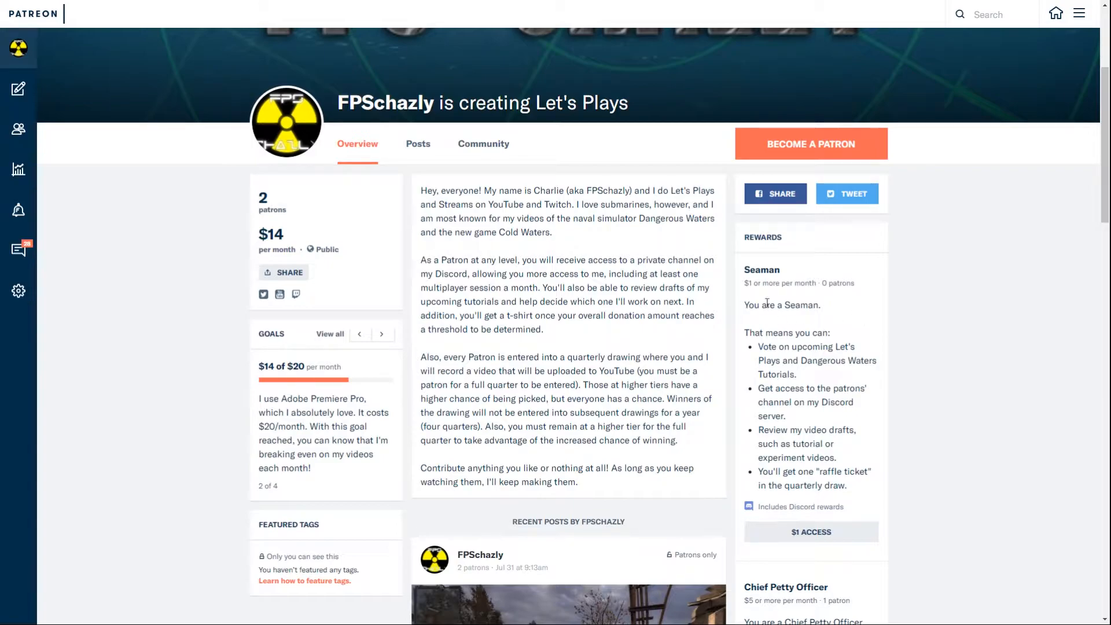
{"action": "mouse_move", "coordinate": [843, 309]}
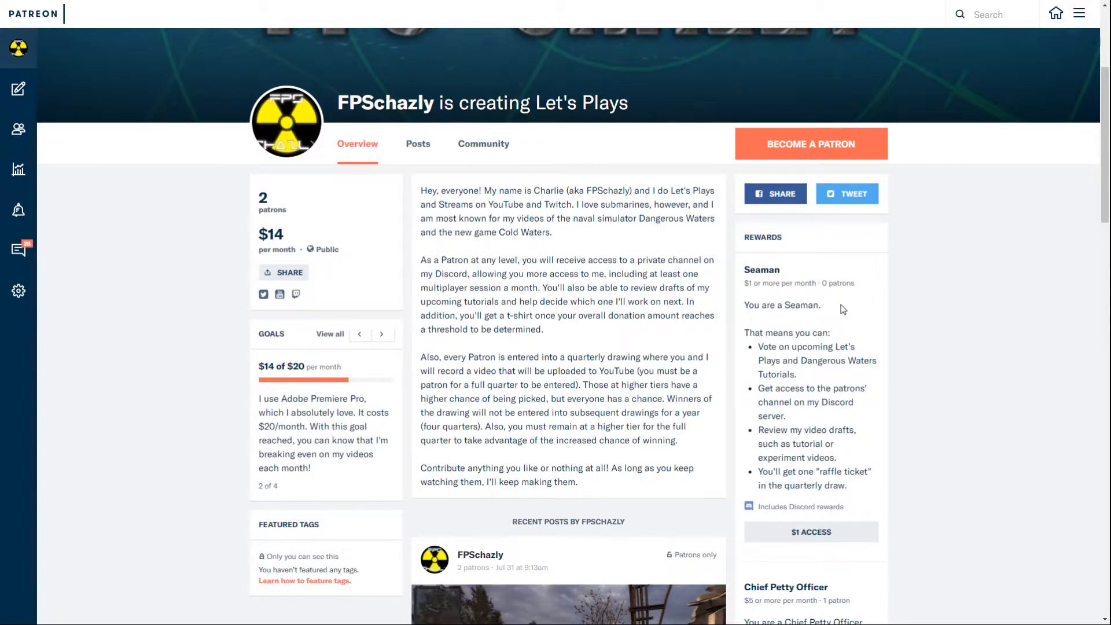
{"action": "mouse_move", "coordinate": [836, 441]}
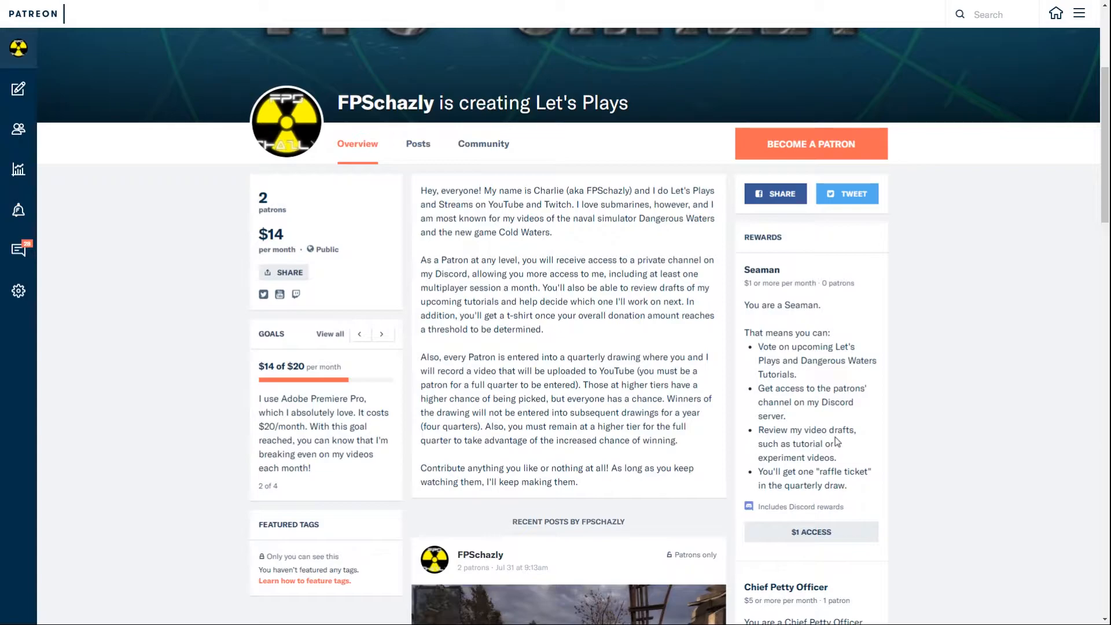
{"action": "mouse_move", "coordinate": [821, 430]}
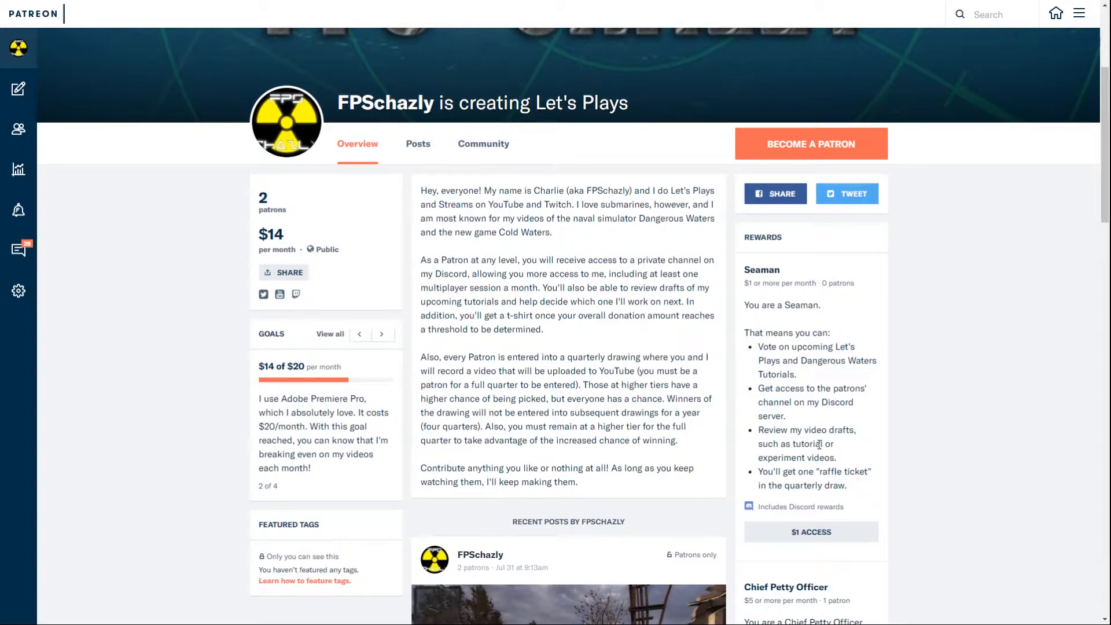
{"action": "mouse_move", "coordinate": [854, 493]}
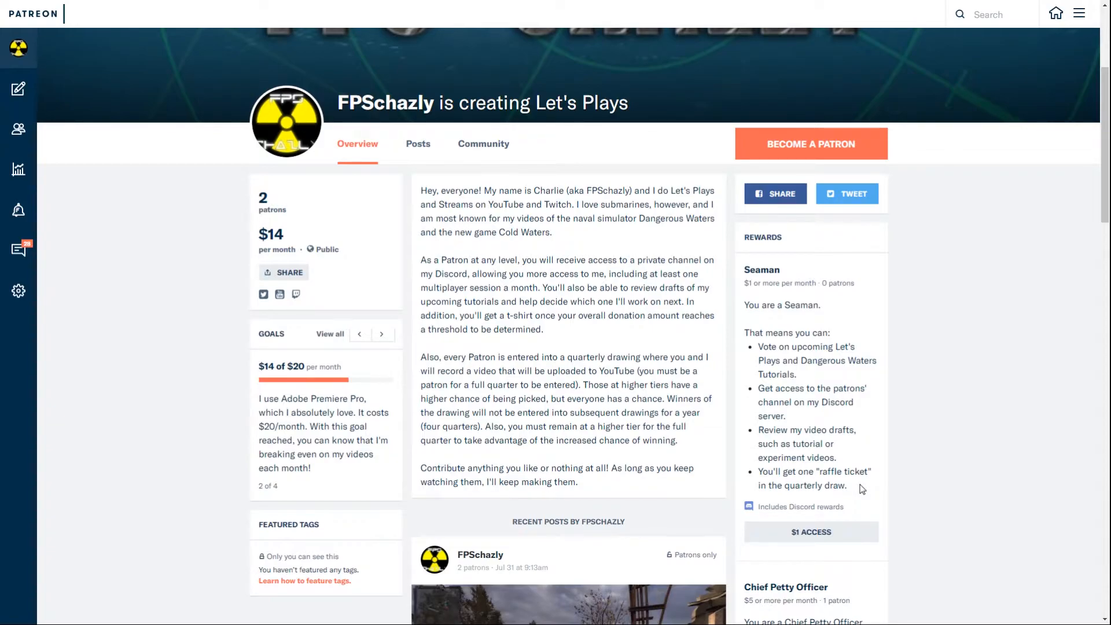
{"action": "mouse_move", "coordinate": [523, 383]}
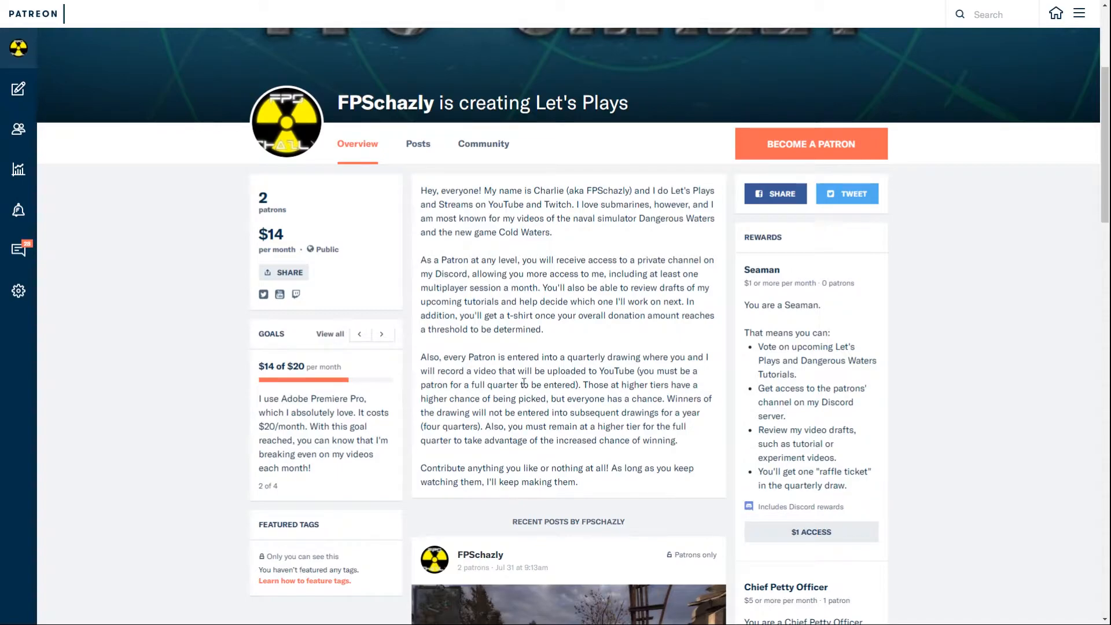
- Highlight the quarterly drawing paragraph, then scroll down to the Chief Petty Officer tier
{"action": "left_click_drag", "start_coordinate": [420, 357], "coordinate": [704, 397]}
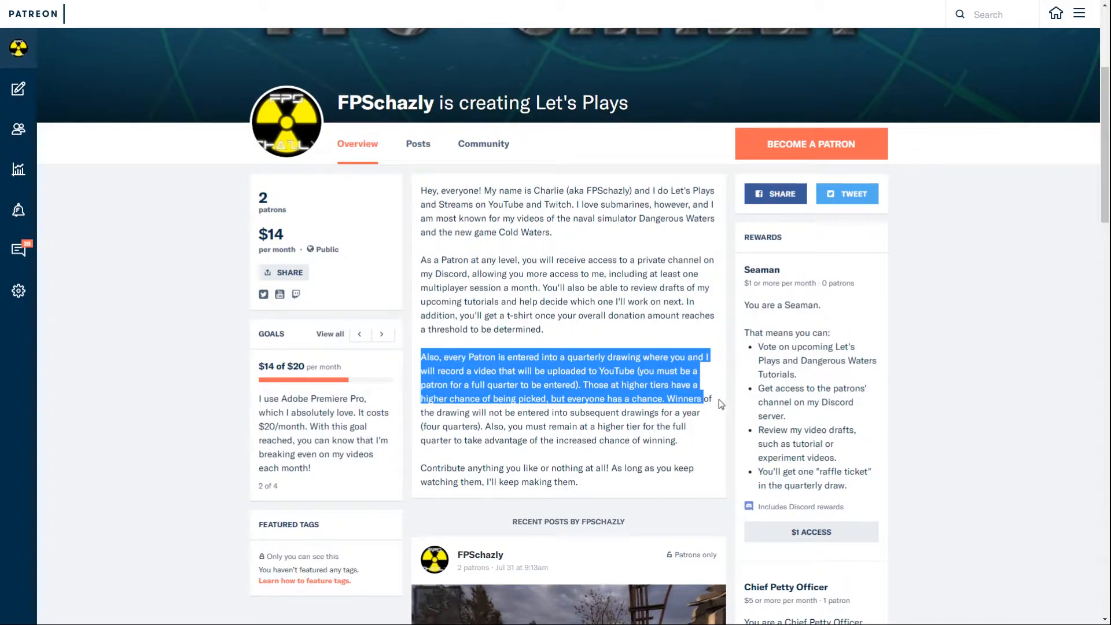
{"action": "left_click", "coordinate": [884, 407]}
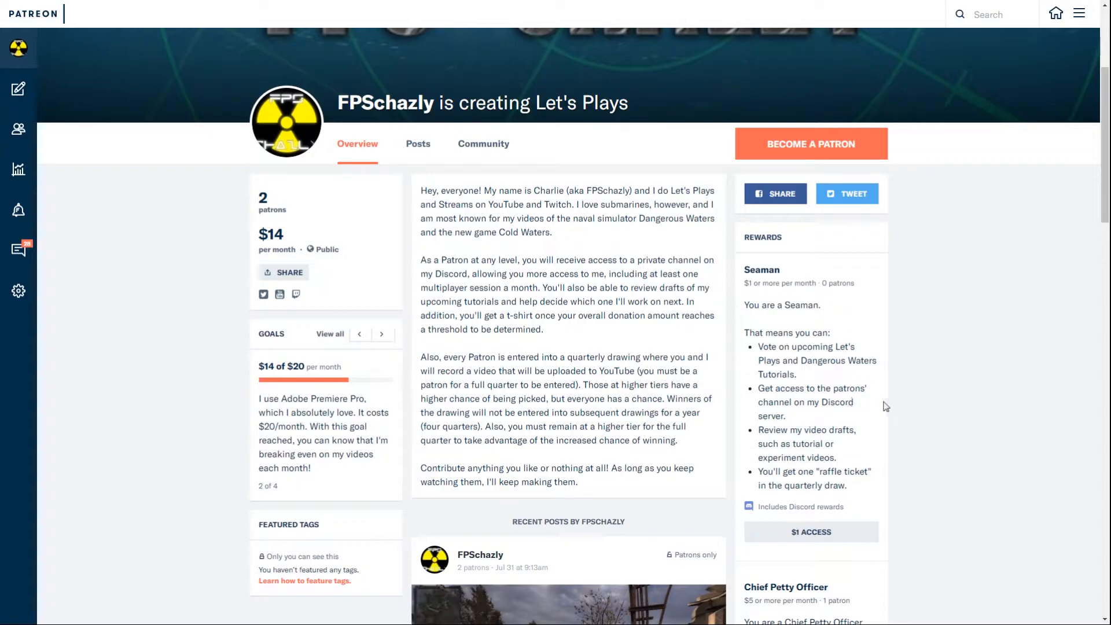
{"action": "scroll", "scroll_direction": "down", "scroll_amount": 3}
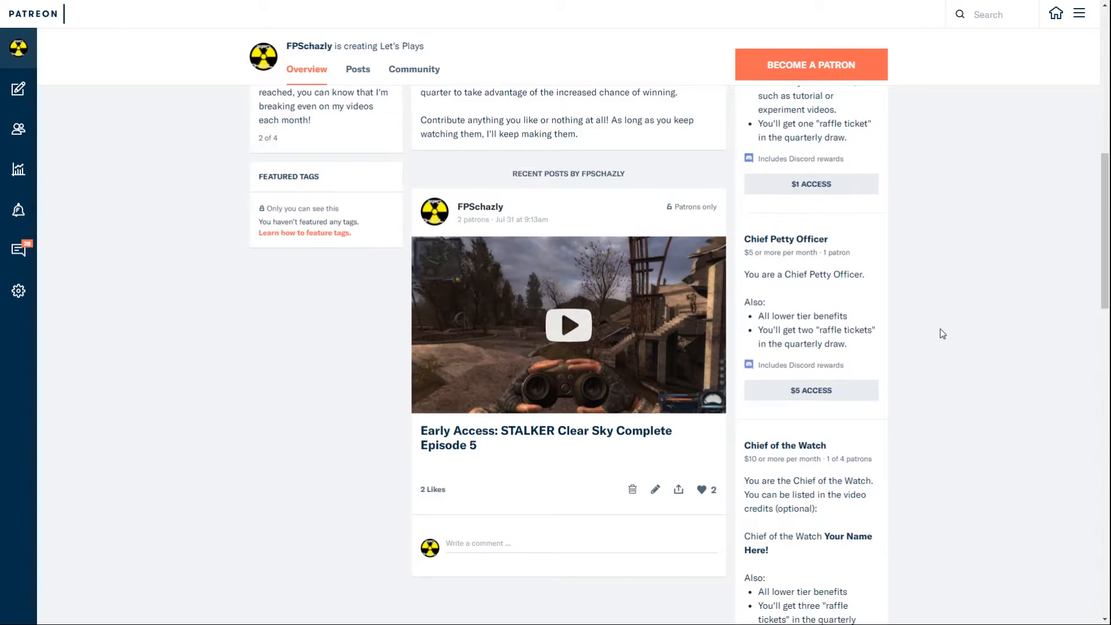
- Scroll down to the $15 Officer of the Deck tier and its four raffle tickets
{"action": "scroll", "scroll_direction": "down", "scroll_amount": 3}
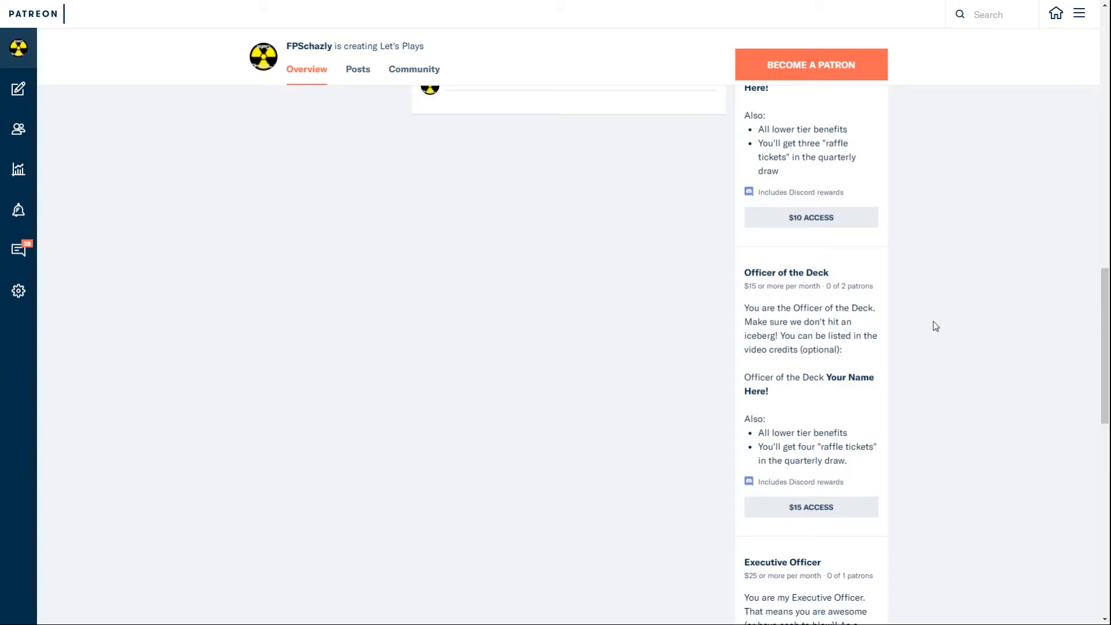
- Scroll down to the $25 Executive Officer tier's full benefits
{"action": "scroll", "scroll_direction": "down", "scroll_amount": 3}
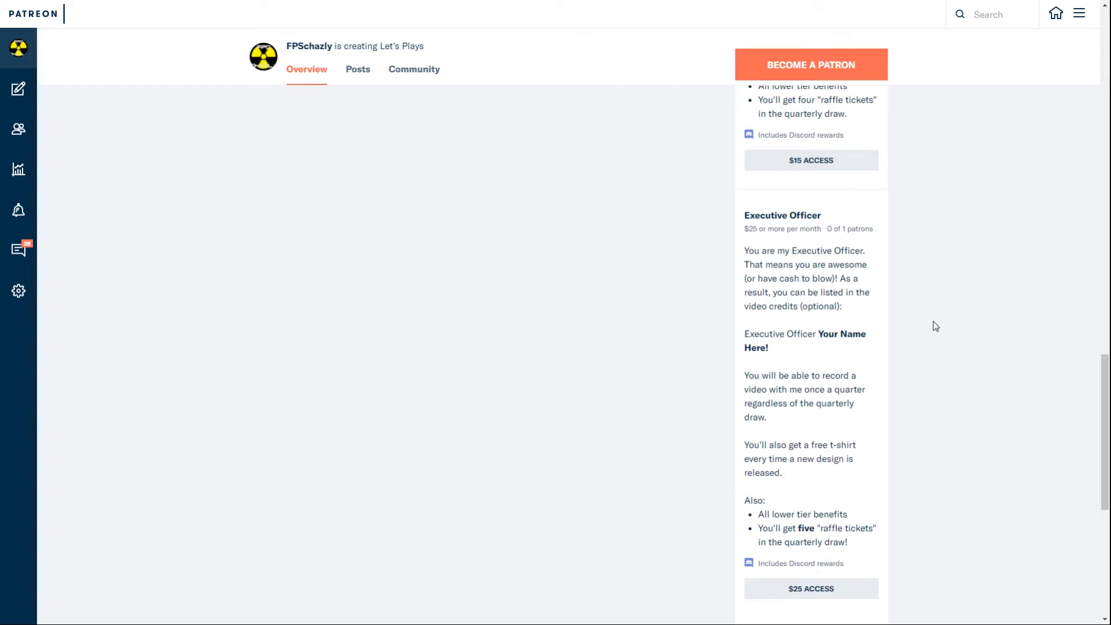
{"action": "mouse_move", "coordinate": [877, 369]}
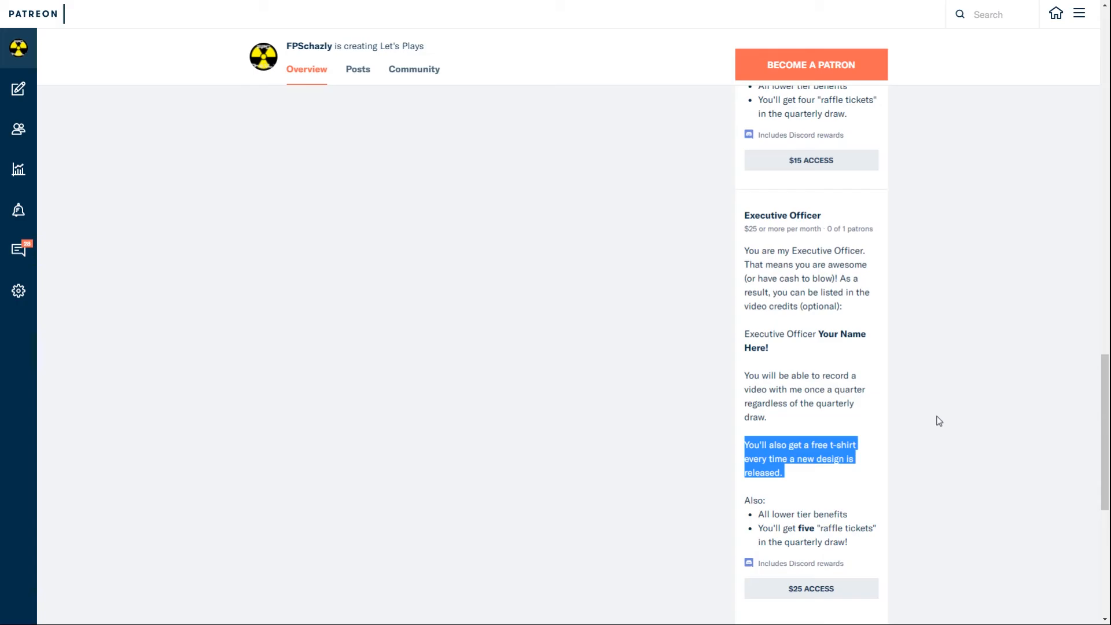
{"action": "mouse_move", "coordinate": [945, 411]}
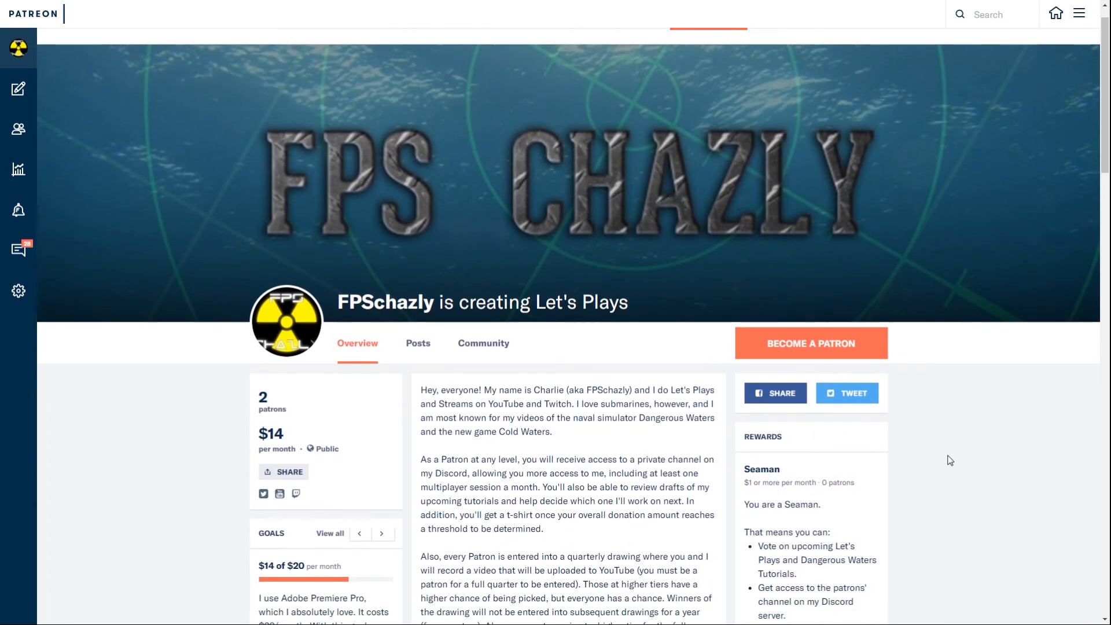
{"action": "scroll", "scroll_direction": "down", "scroll_amount": 3}
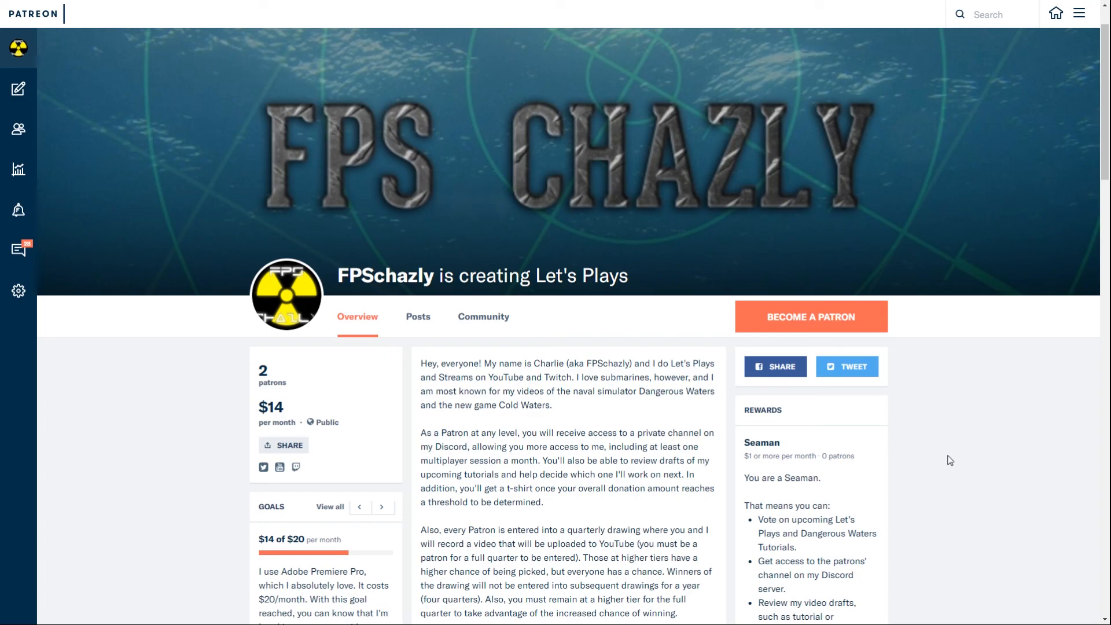
{"action": "mouse_move", "coordinate": [635, 446]}
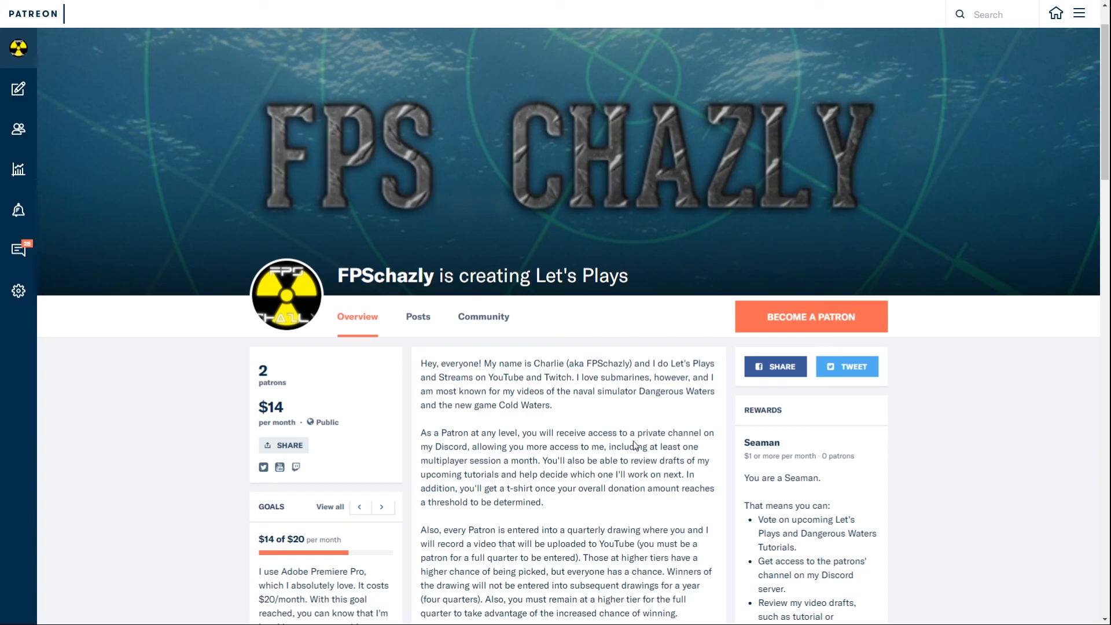